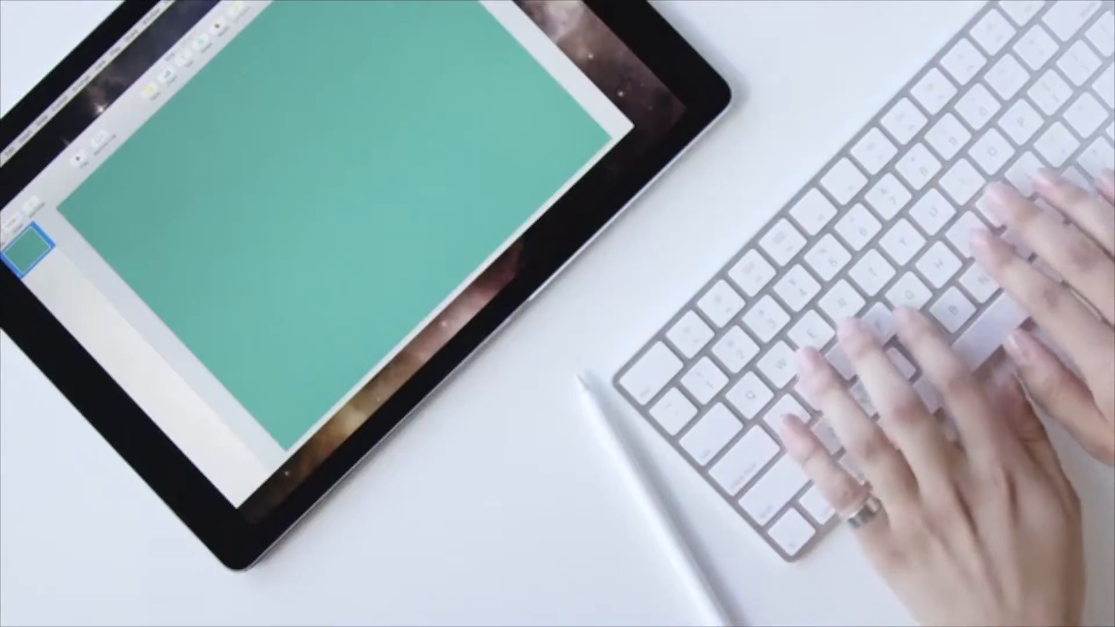
{"action": "type", "text": "WITTY"}
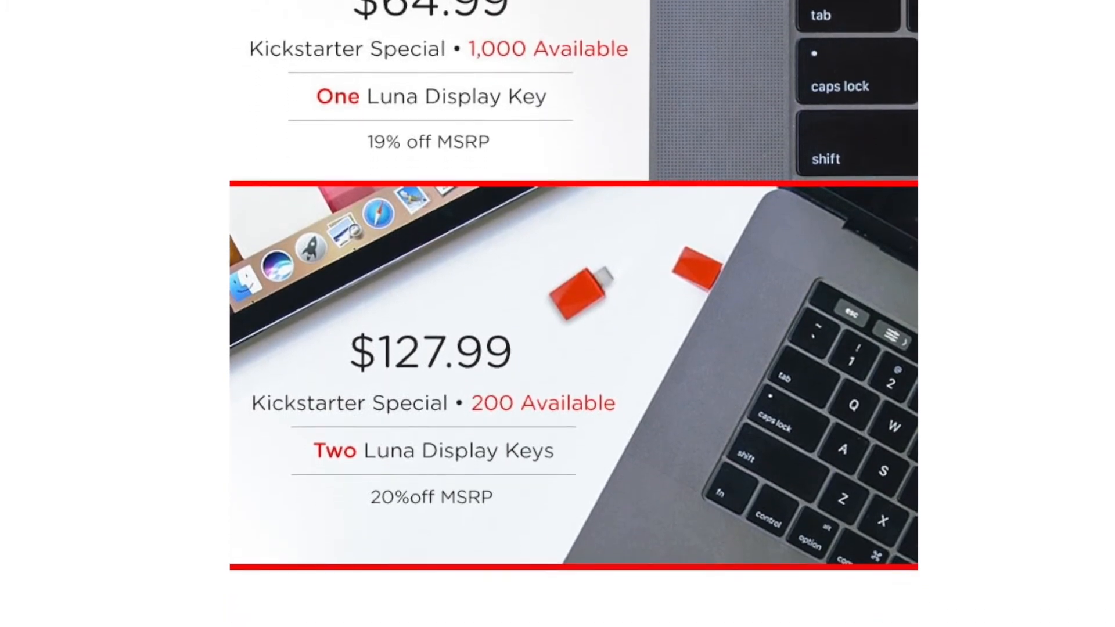
{"action": "scroll", "scroll_direction": "down", "scroll_amount": 3}
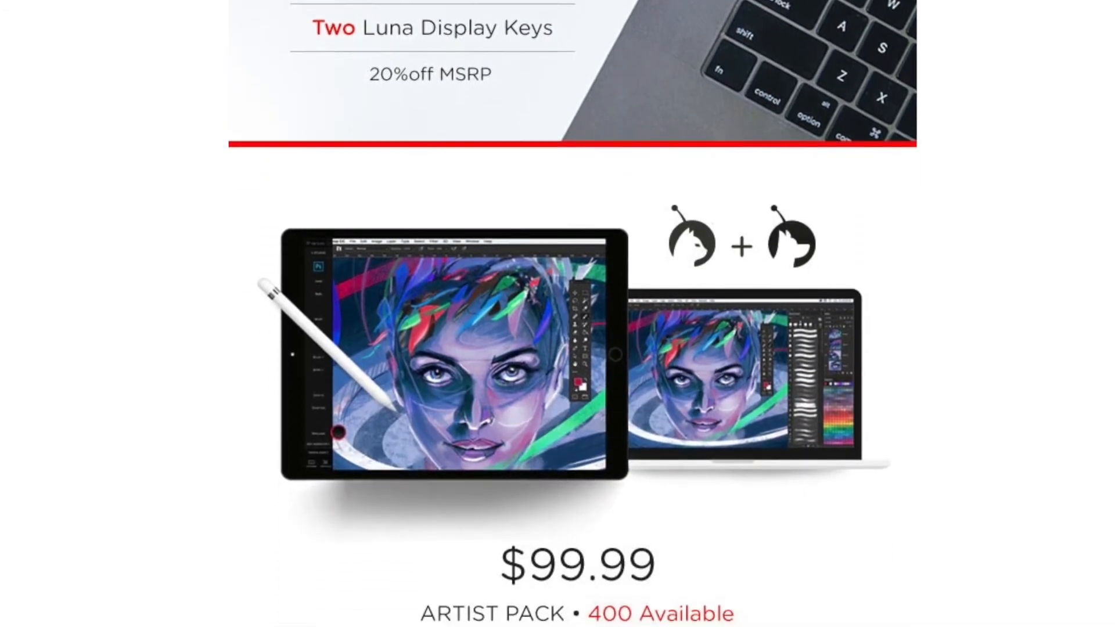
{"action": "scroll", "scroll_direction": "down", "scroll_amount": 3}
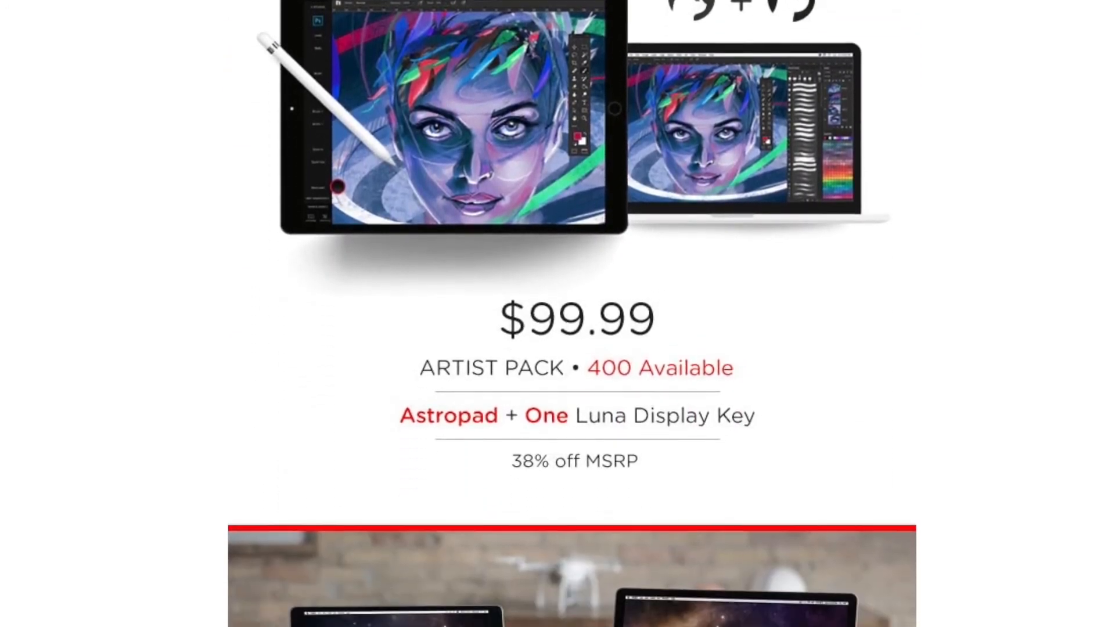
{"action": "scroll", "scroll_direction": "down", "scroll_amount": 3}
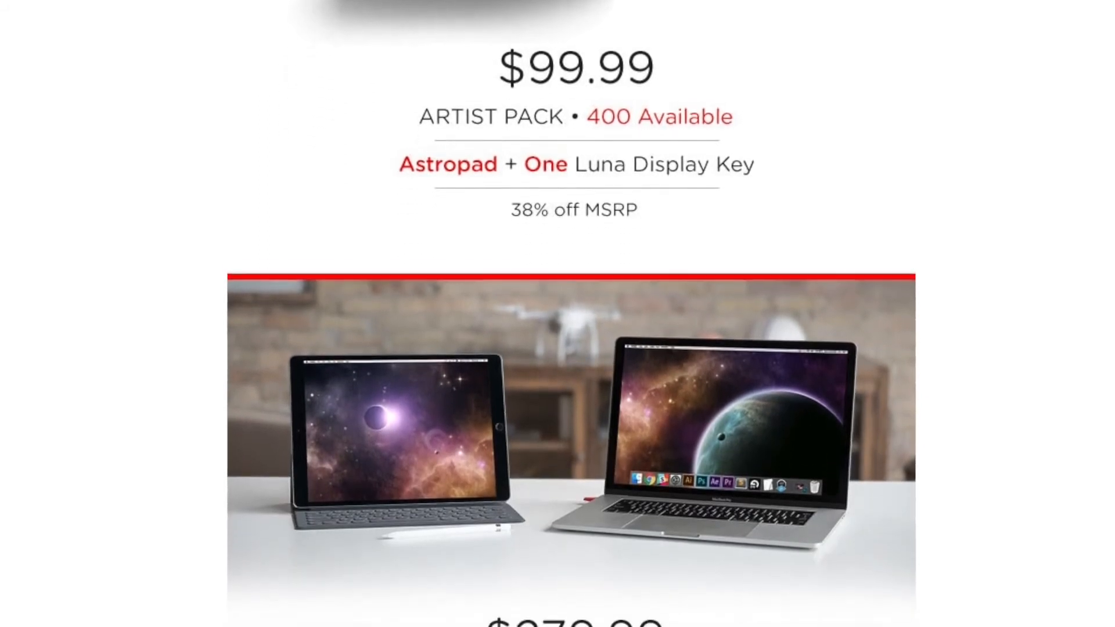
{"action": "scroll", "scroll_direction": "down", "scroll_amount": 3}
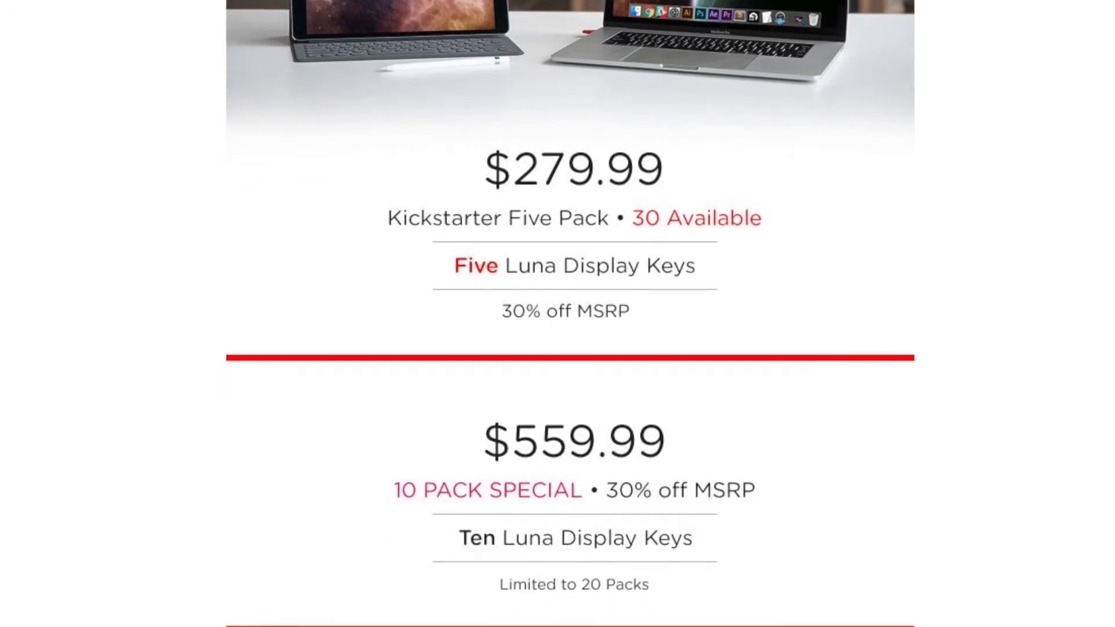
{"action": "scroll", "scroll_direction": "down", "scroll_amount": 3}
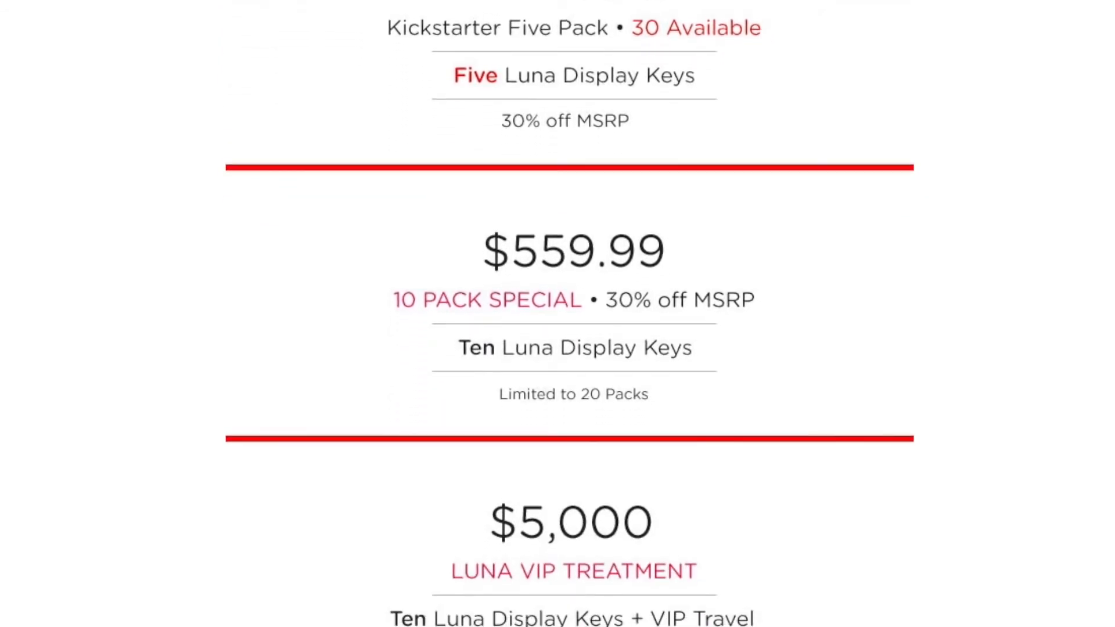